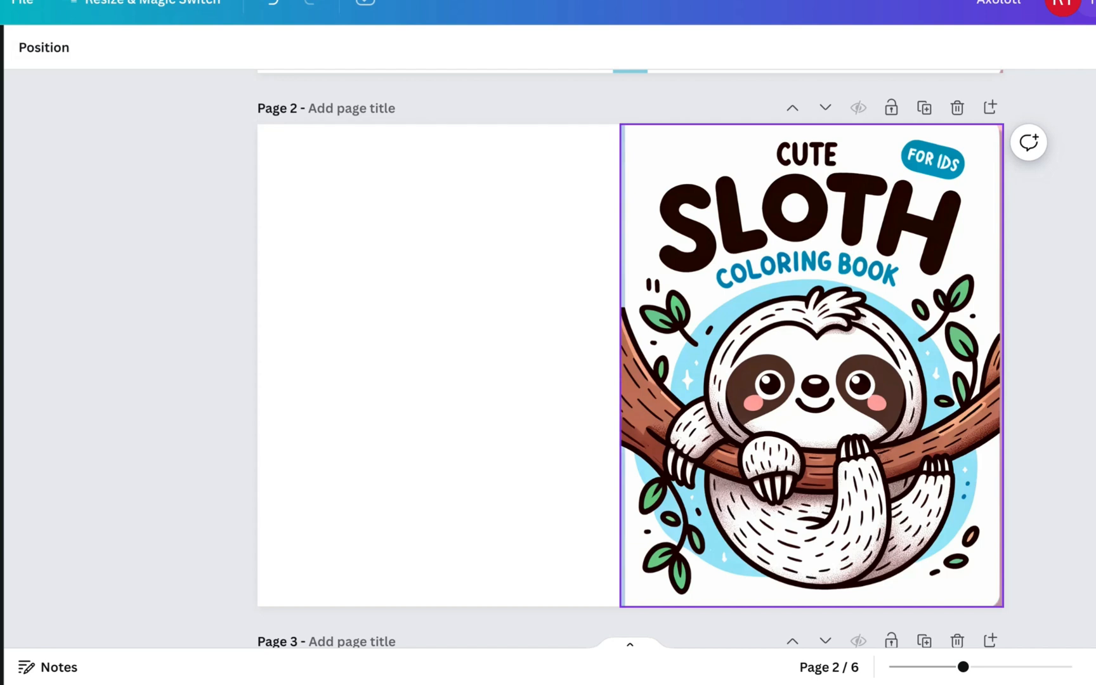
Magic Eraser the CUTE, SLOTH and FOR KIDS lettering off the page 2 sloth image.
click(811, 363)
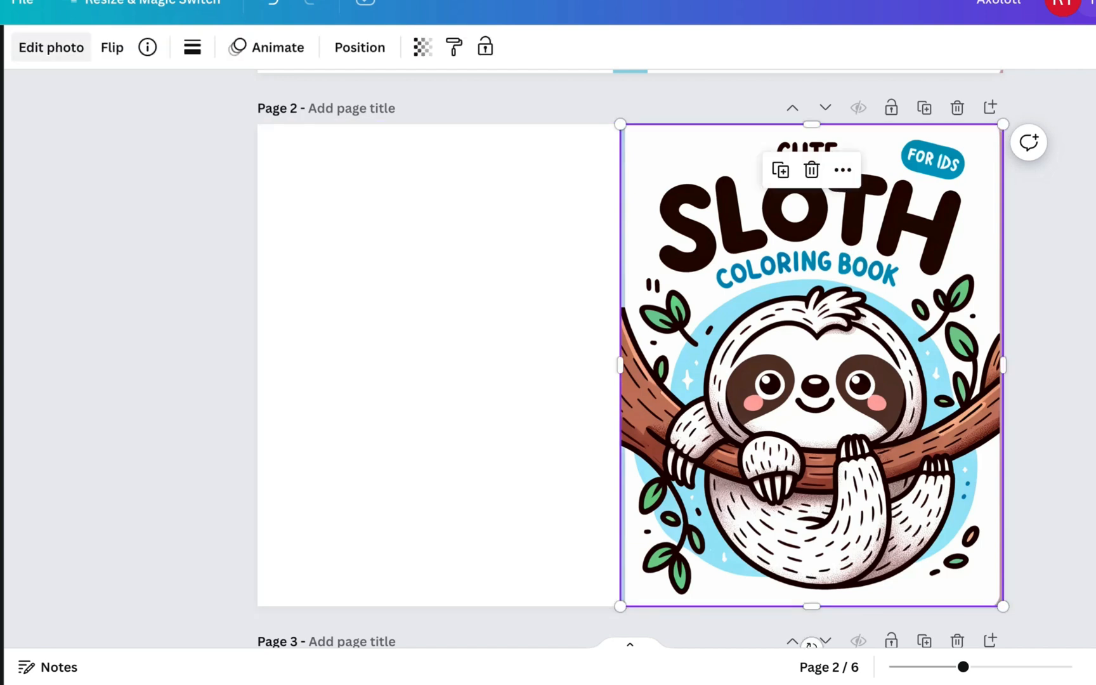
click(51, 47)
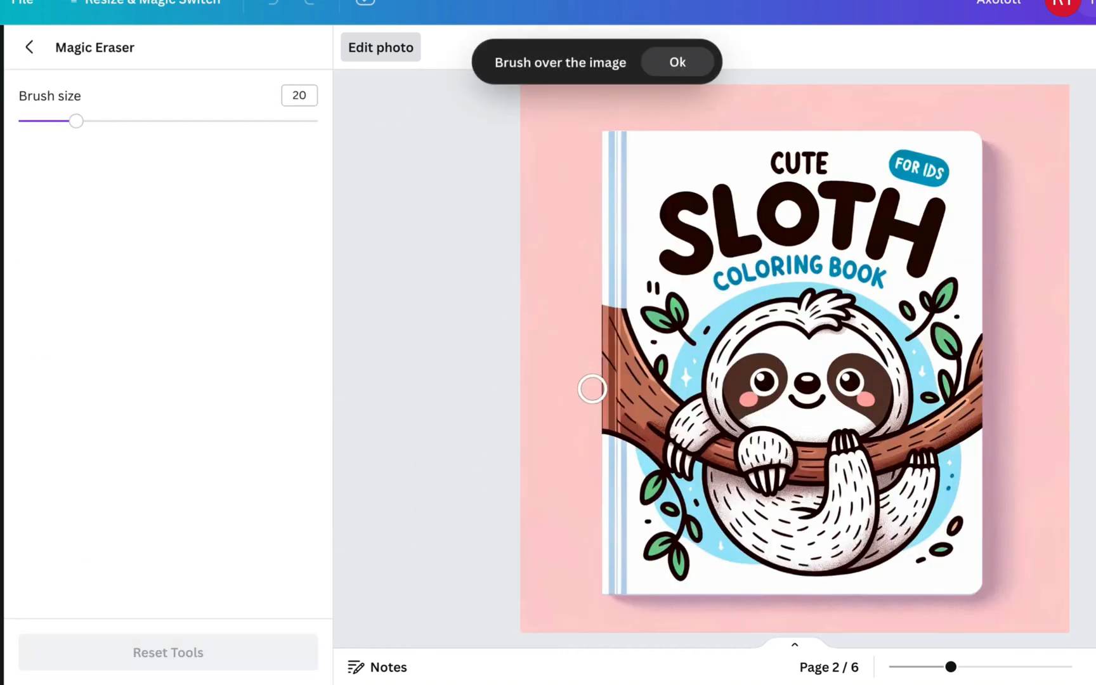
mouse_move(1087, 356)
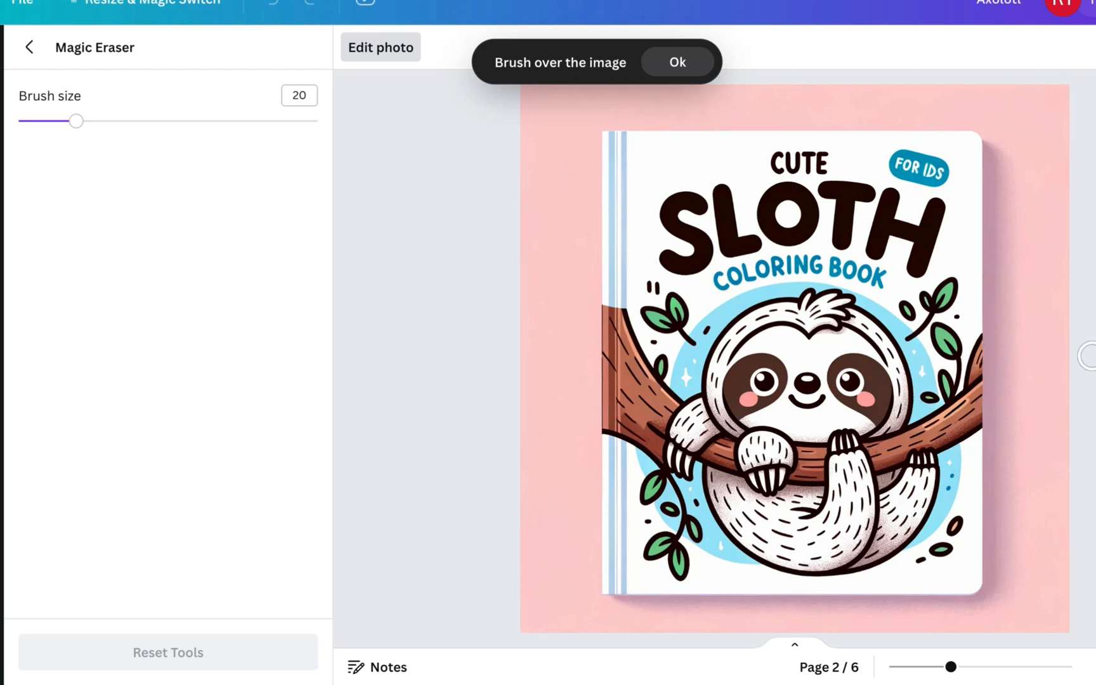
mouse_move(1057, 341)
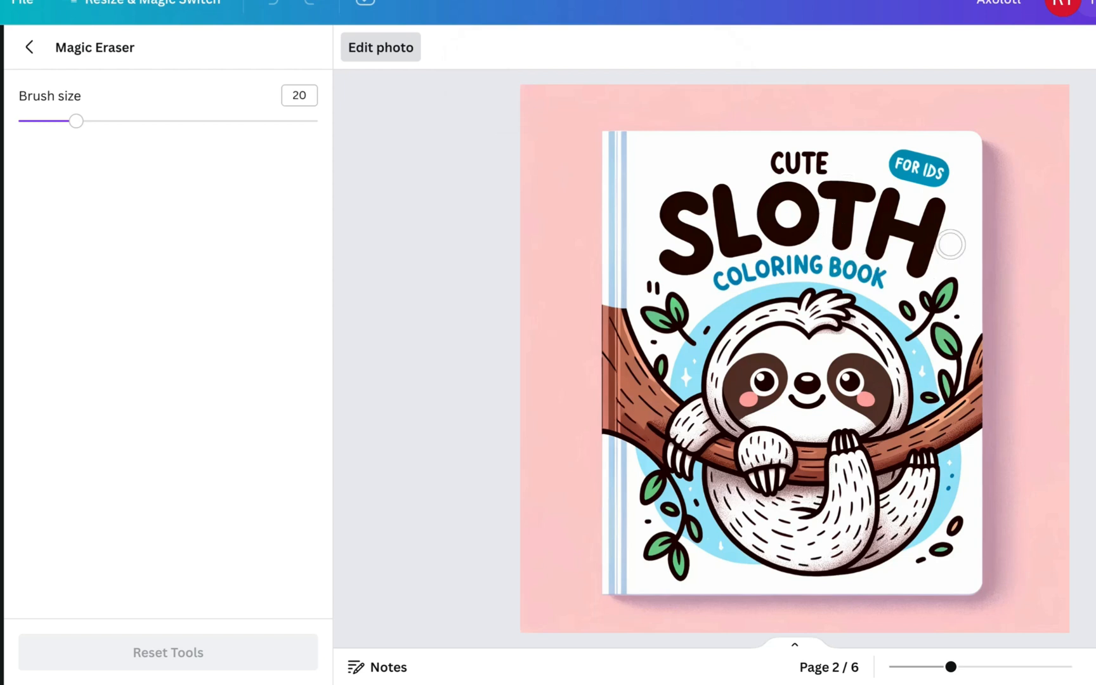
mouse_move(364, 249)
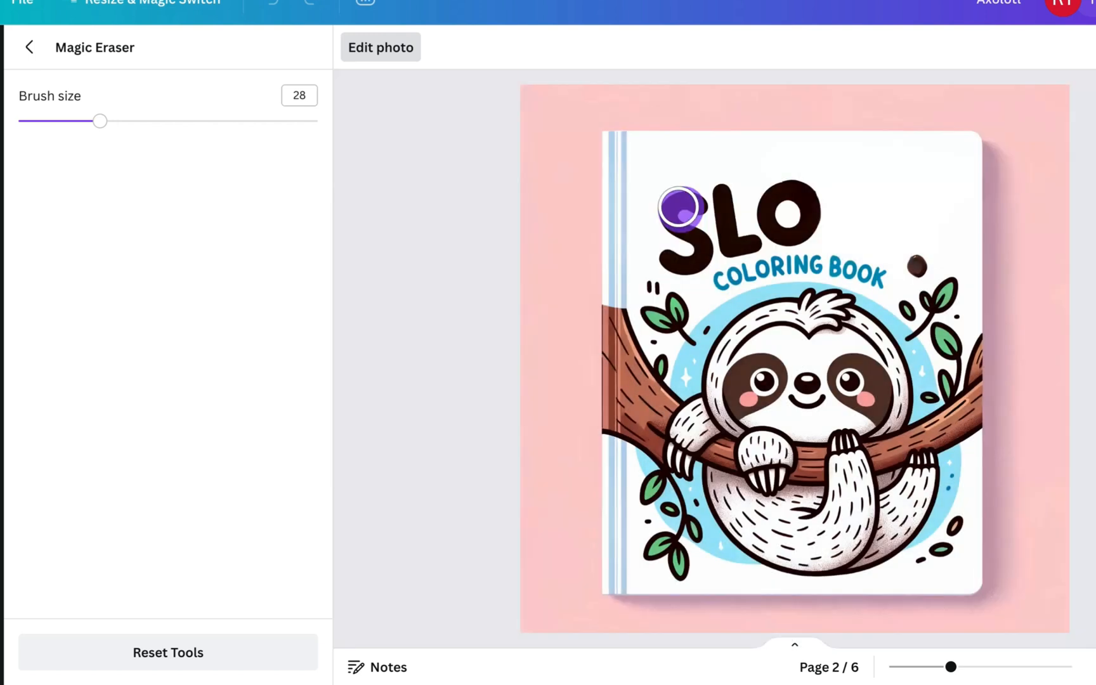
drag(674, 209, 748, 189)
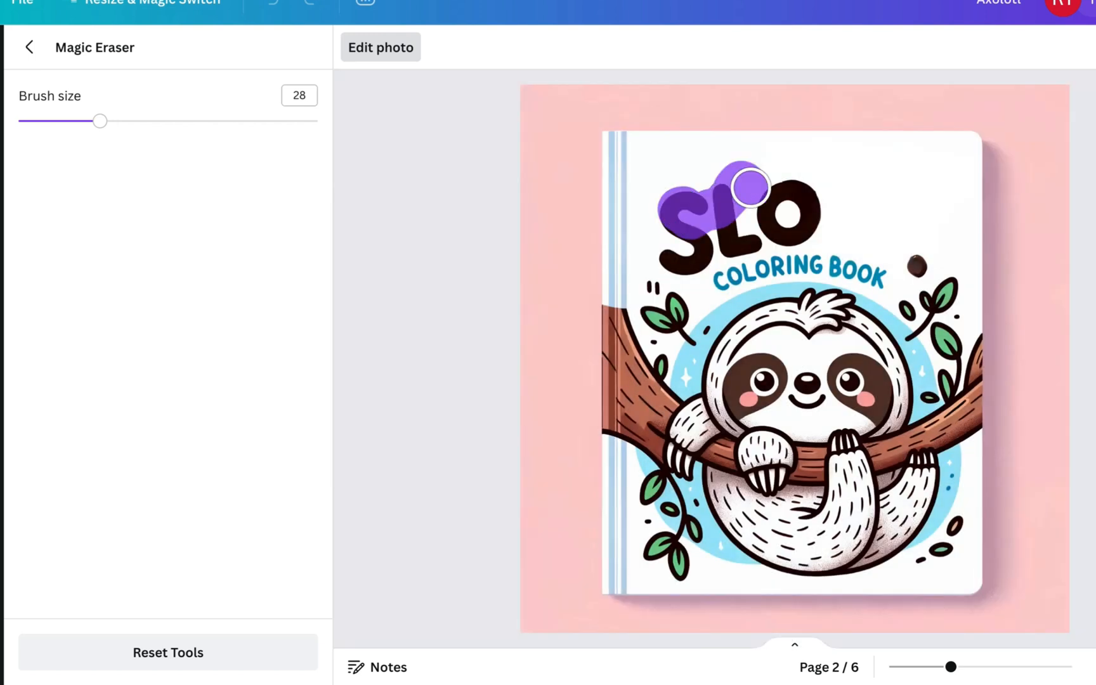
click(30, 47)
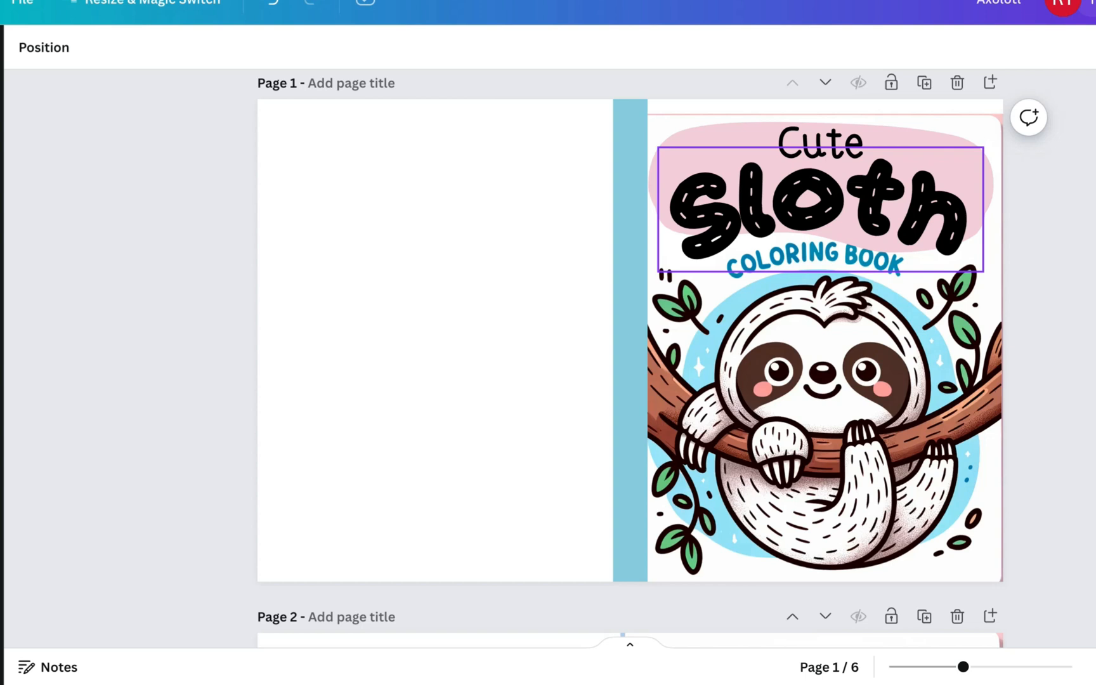
Deselect page 1's Cute Sloth title and bring page 3's jungle sloth cover into view.
click(433, 335)
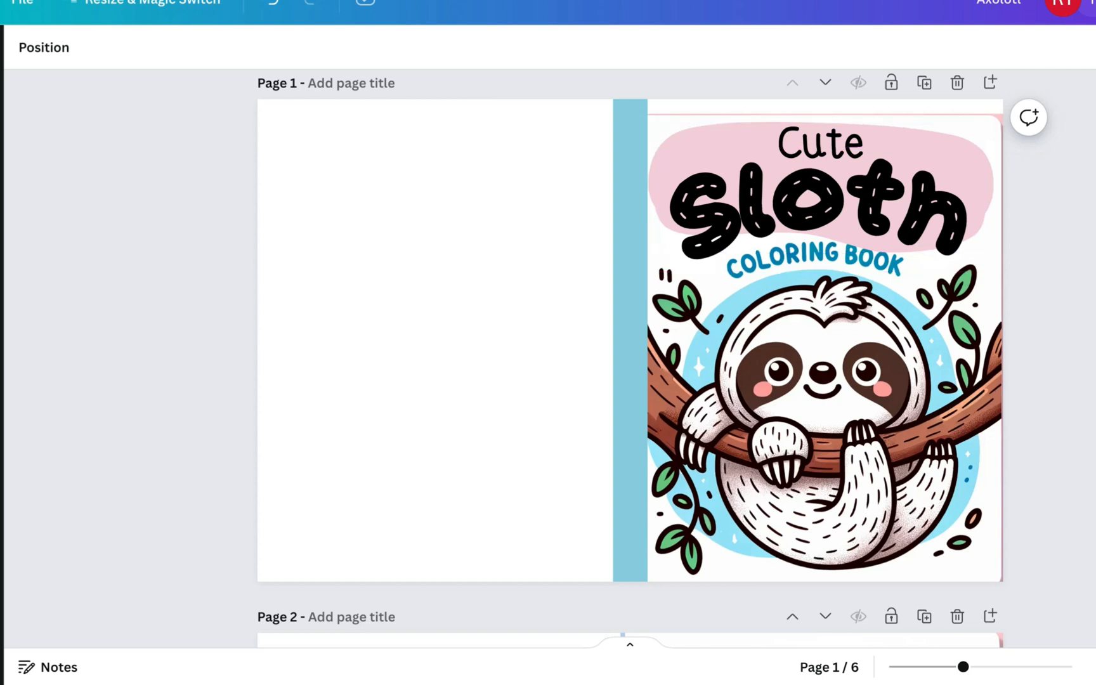
click(814, 203)
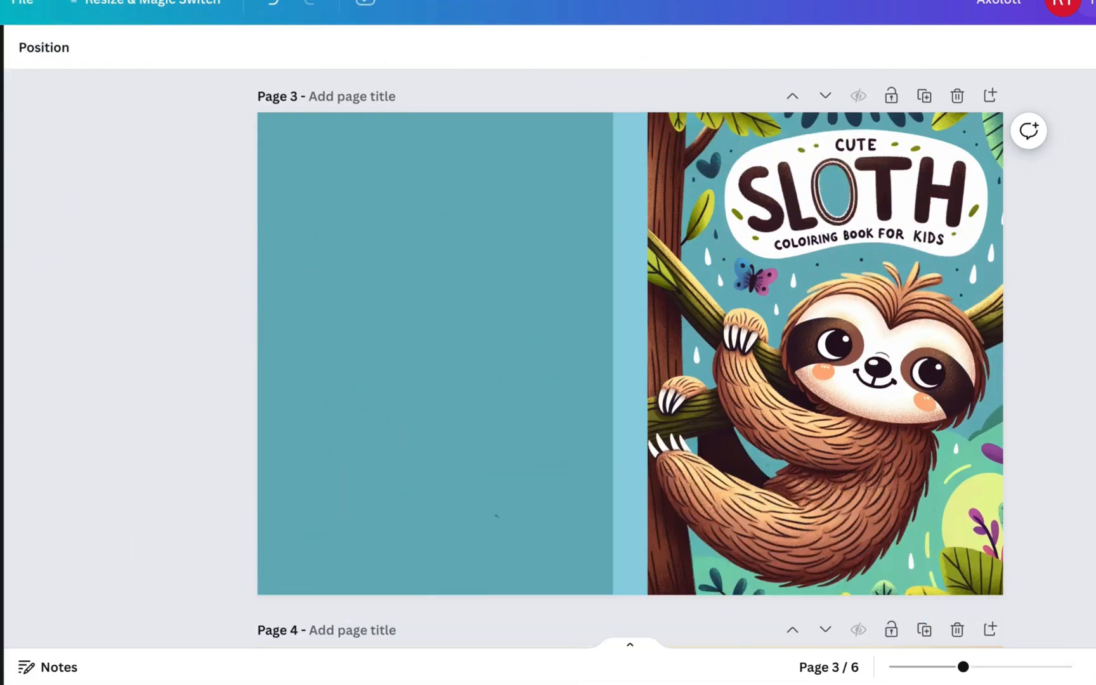
Brush away the leftover SLOTH title and subtitle letters on the page 3 image's banner.
click(824, 349)
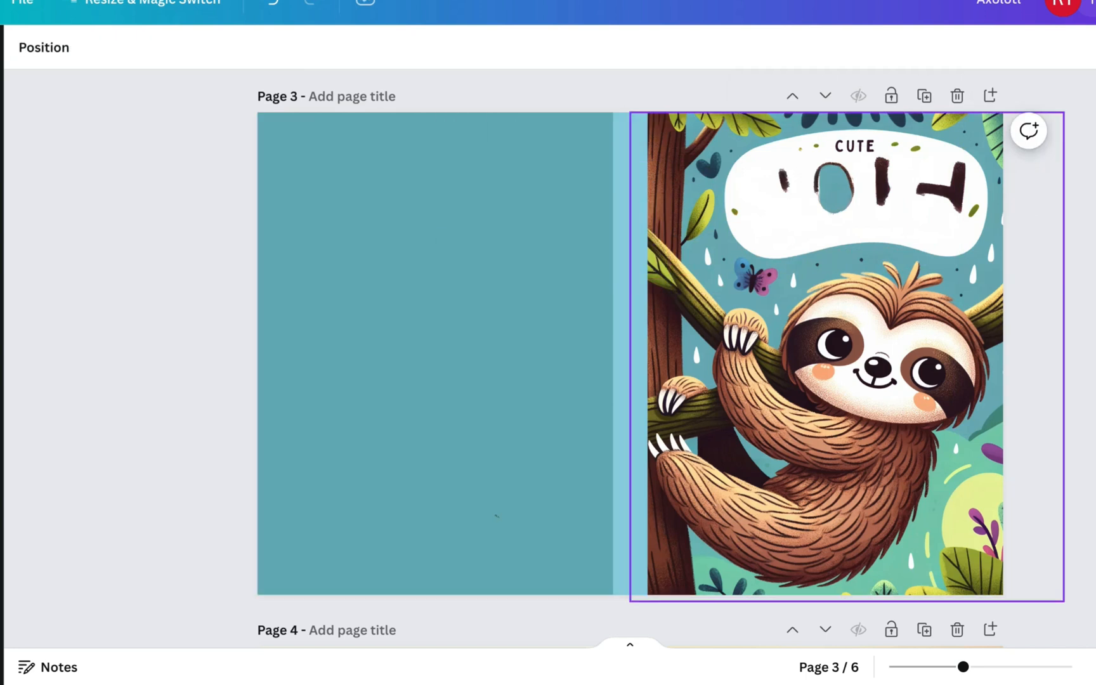
click(433, 350)
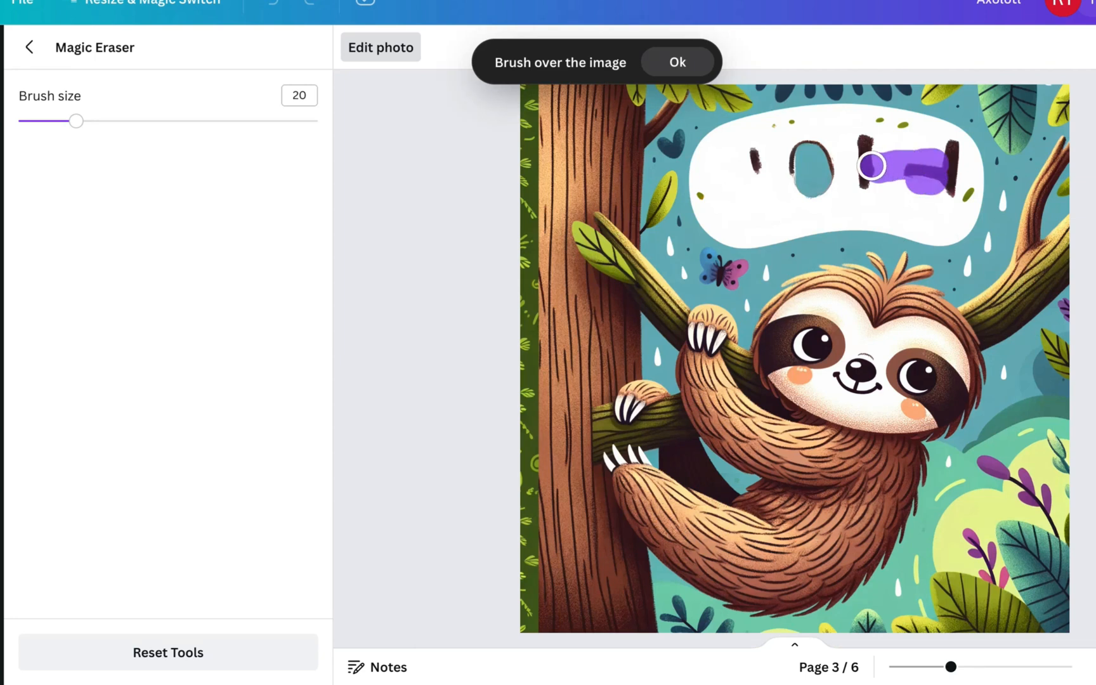
drag(872, 166, 888, 143)
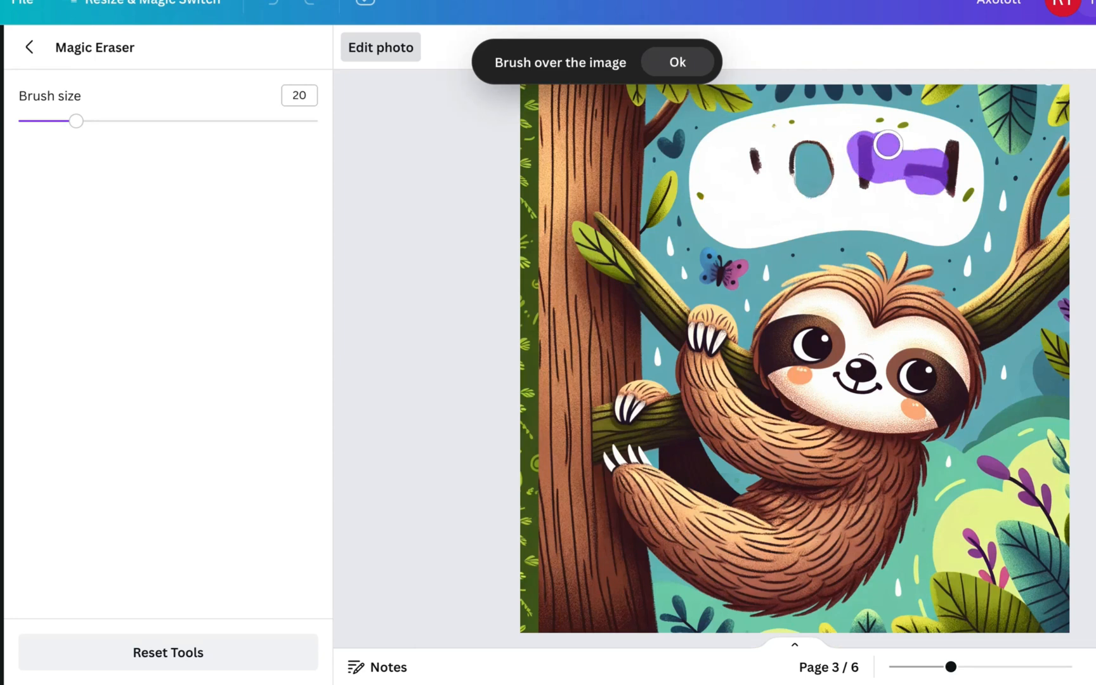
click(677, 62)
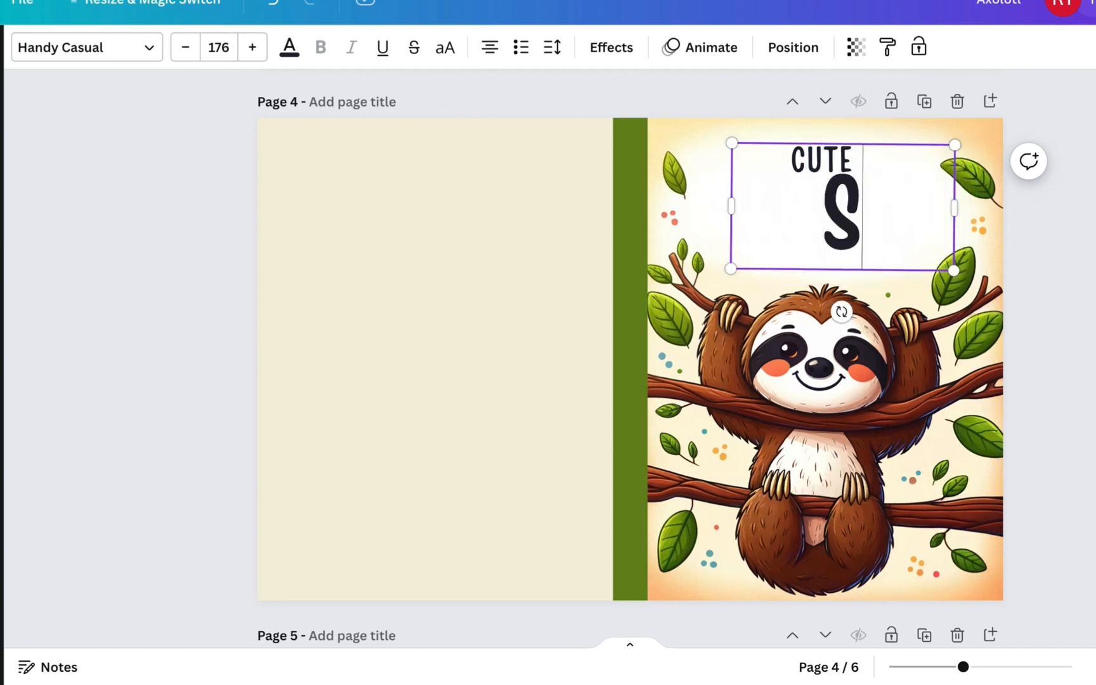
Type 'Lo' into the page 4 title box so the title reads SLO.
text(Lo)
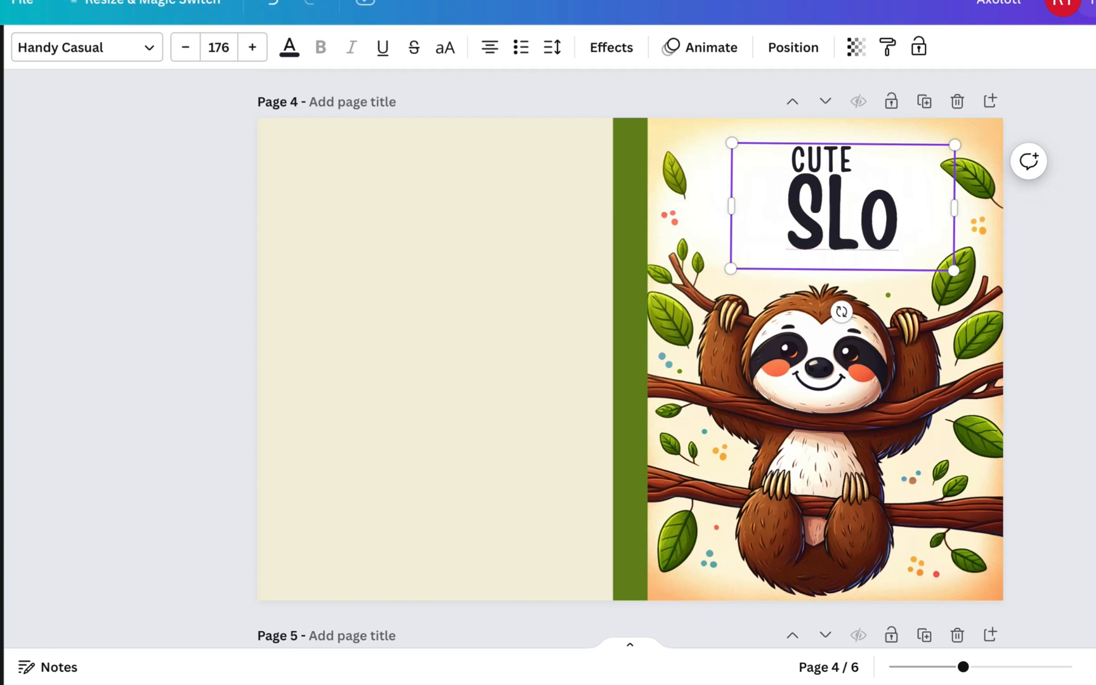
scroll(down, 3)
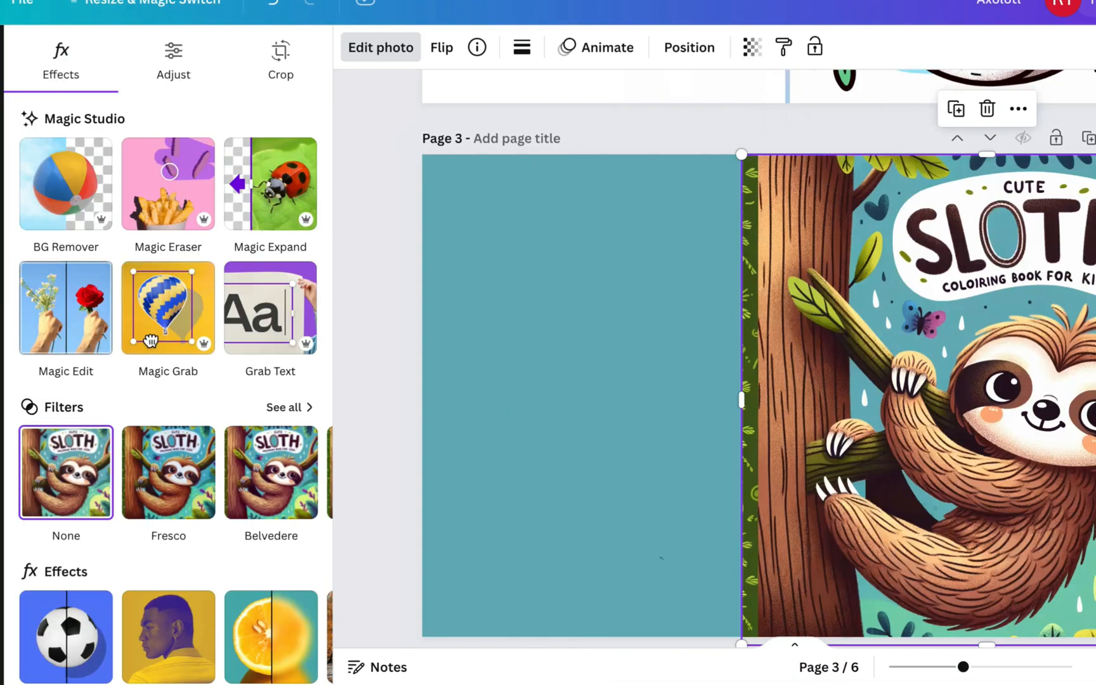
Expand the page 3 sloth cover with AI forest scenery to fill the page and keep a result.
click(280, 60)
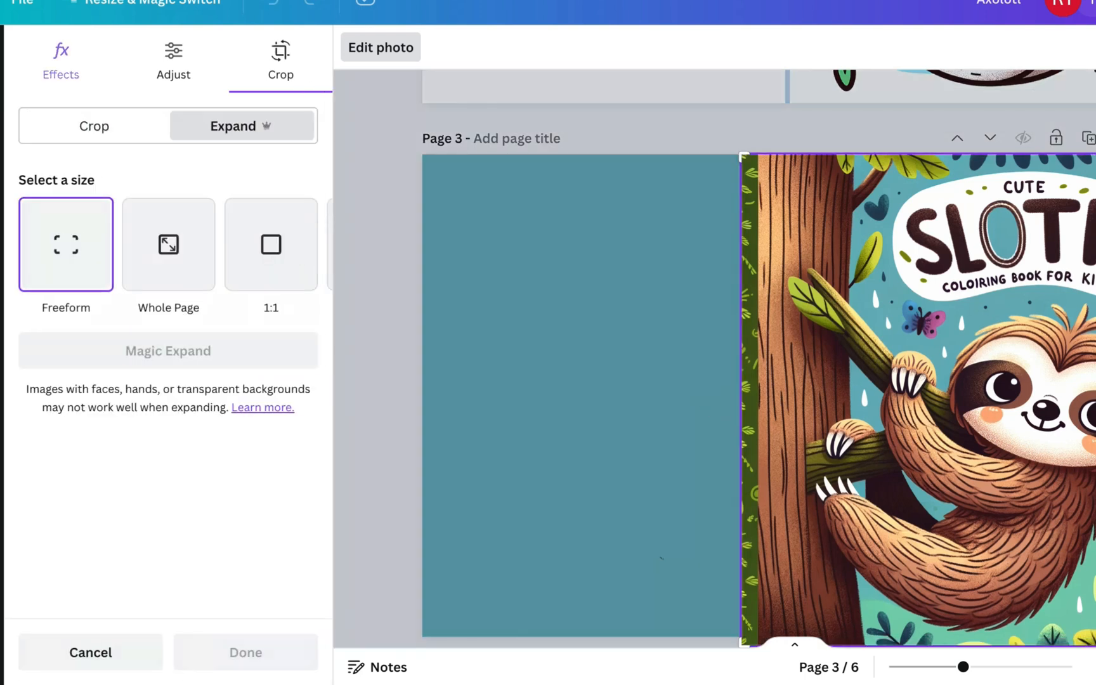
click(168, 244)
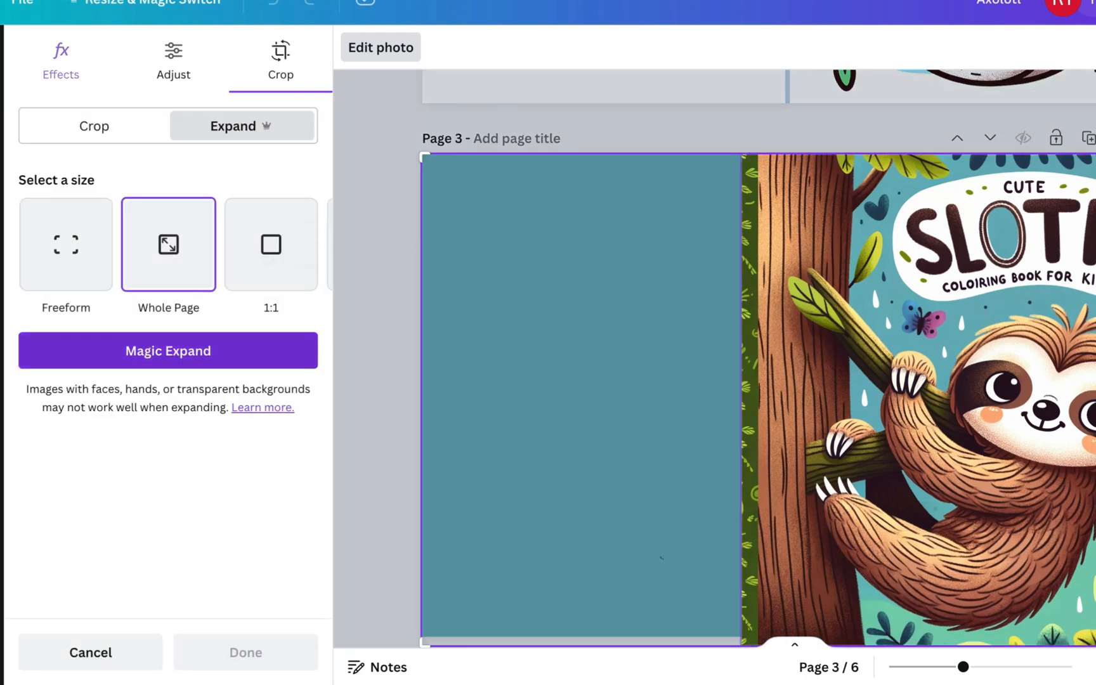
click(167, 351)
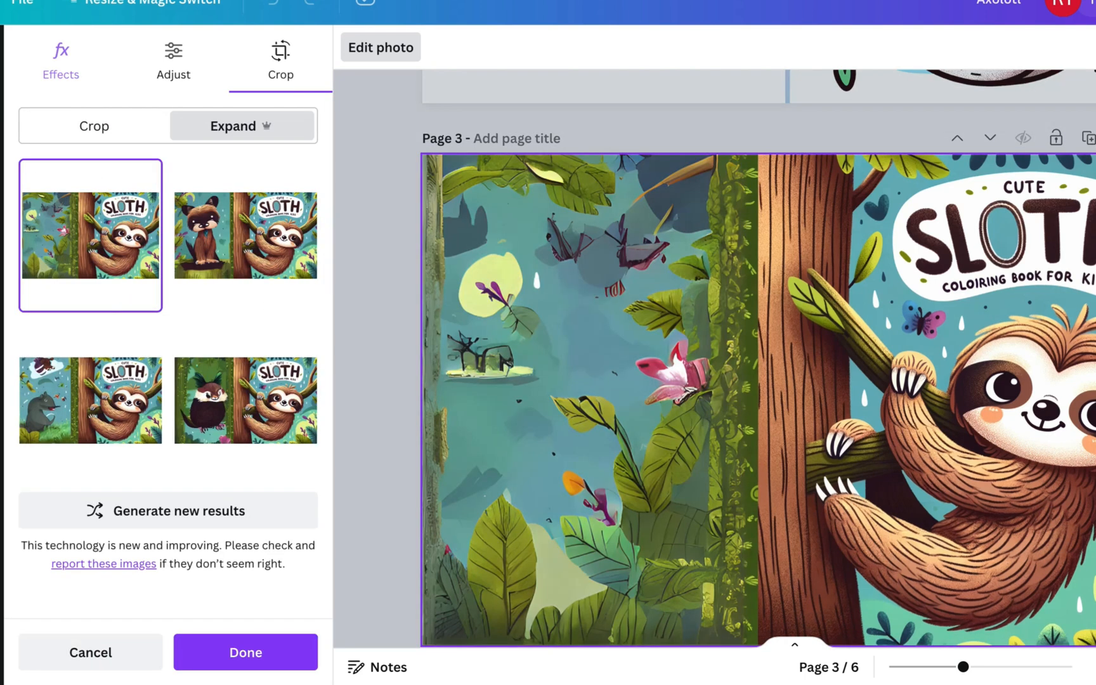
click(245, 234)
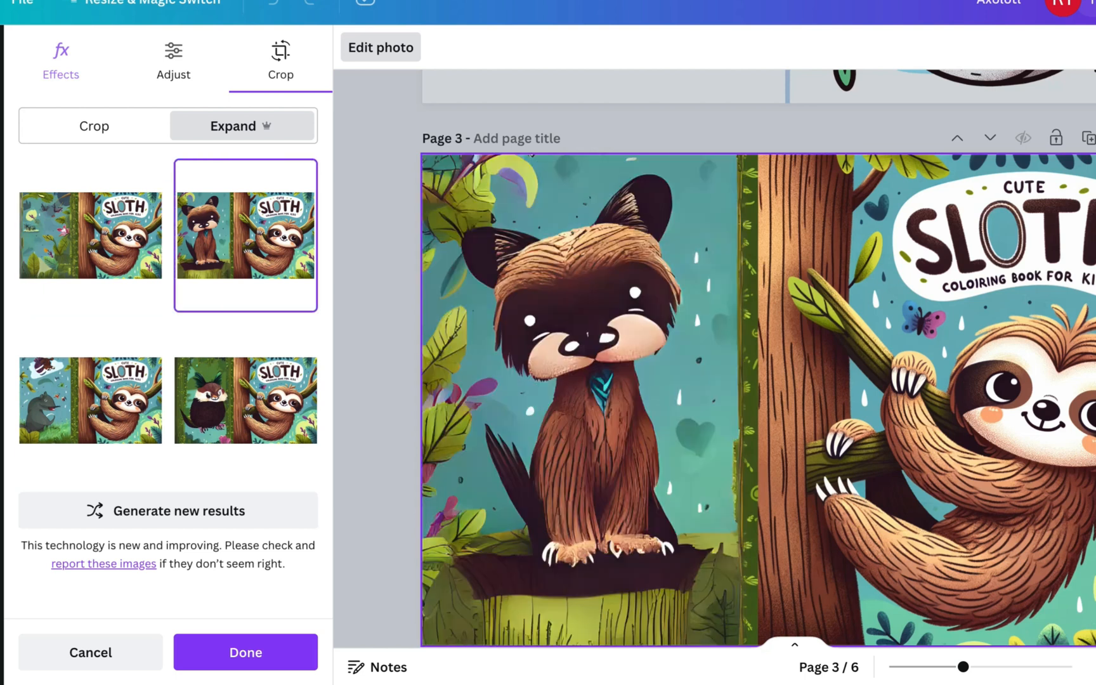
click(246, 400)
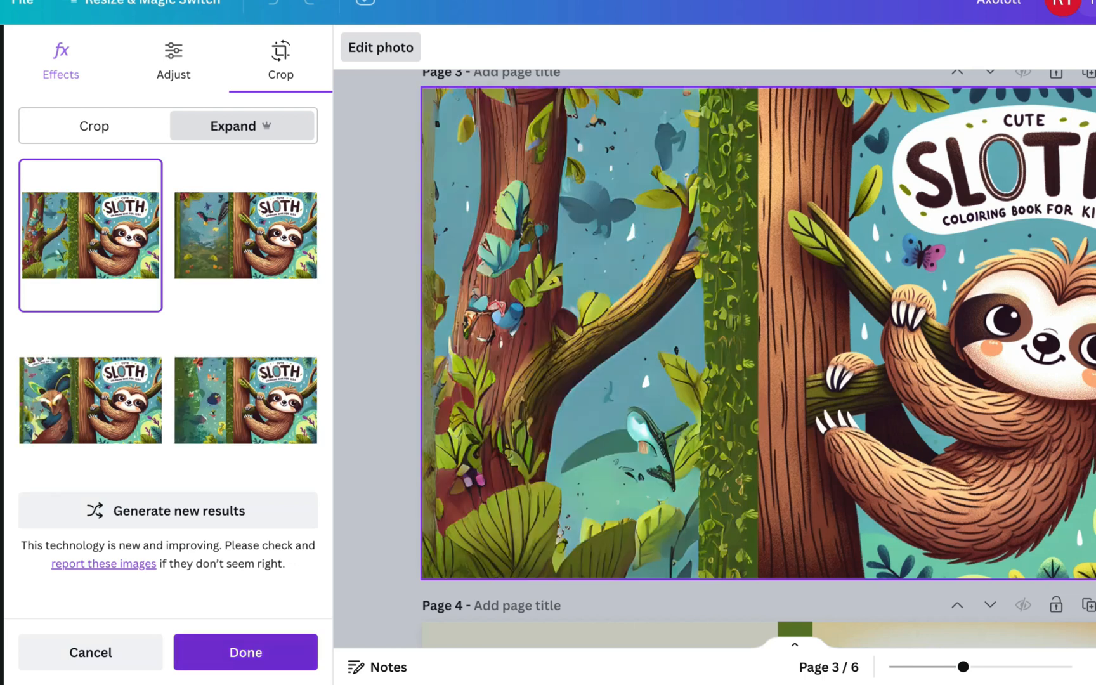
click(245, 652)
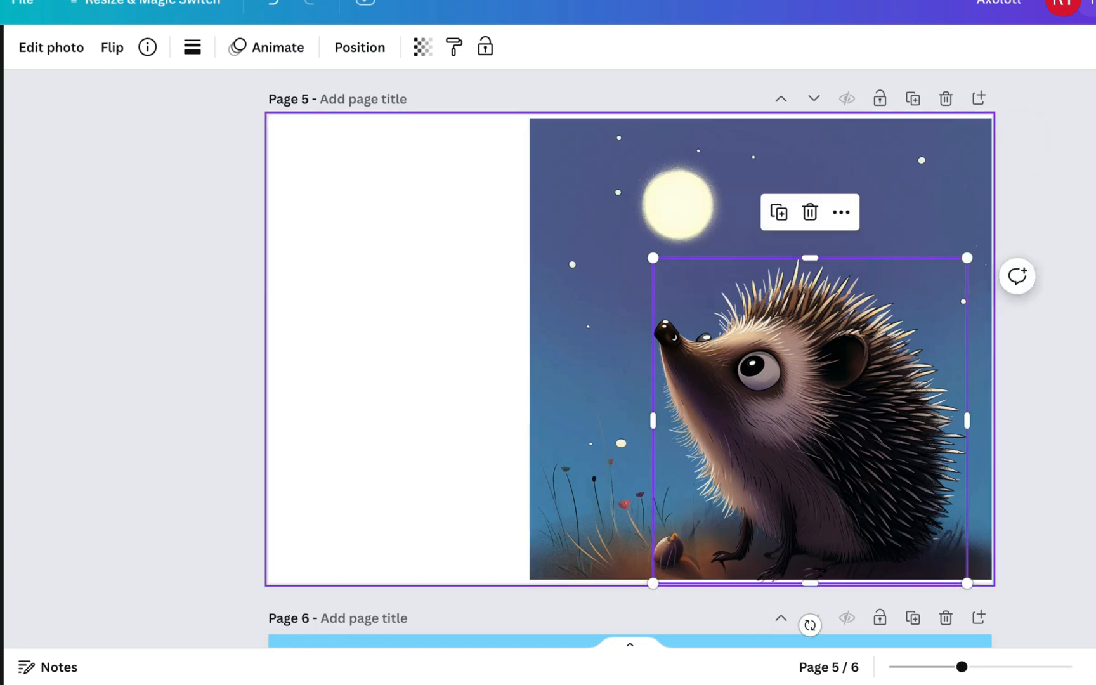
Magic Grab the page 5 hedgehog, flip it horizontally to face right, and reposition it.
click(50, 47)
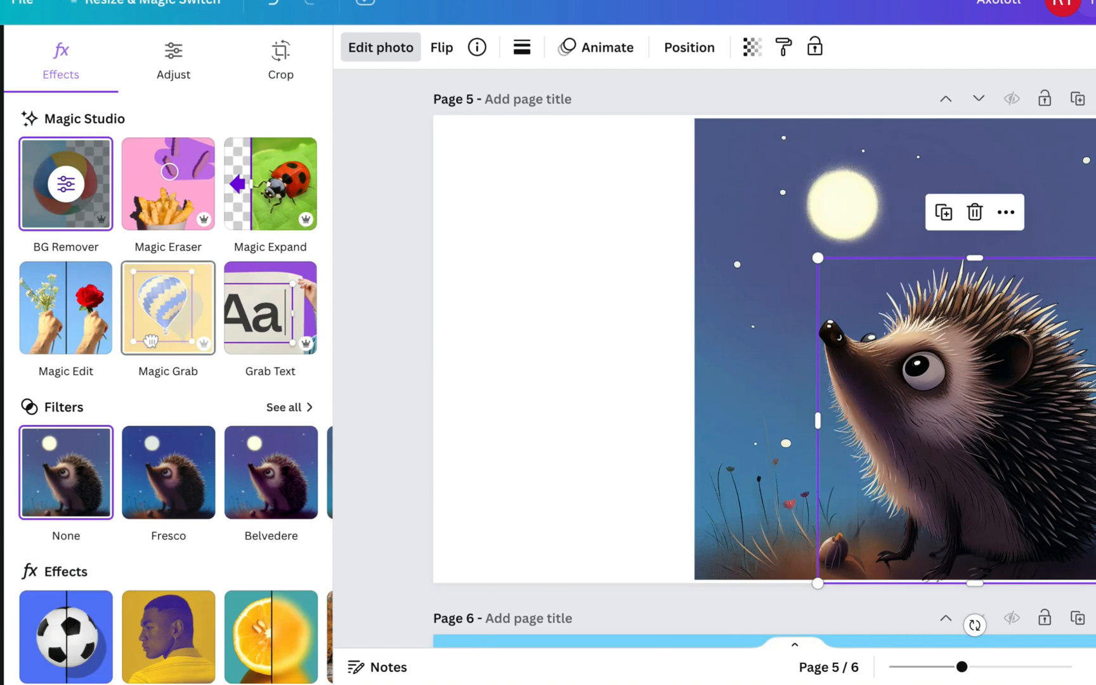
scroll(down, 3)
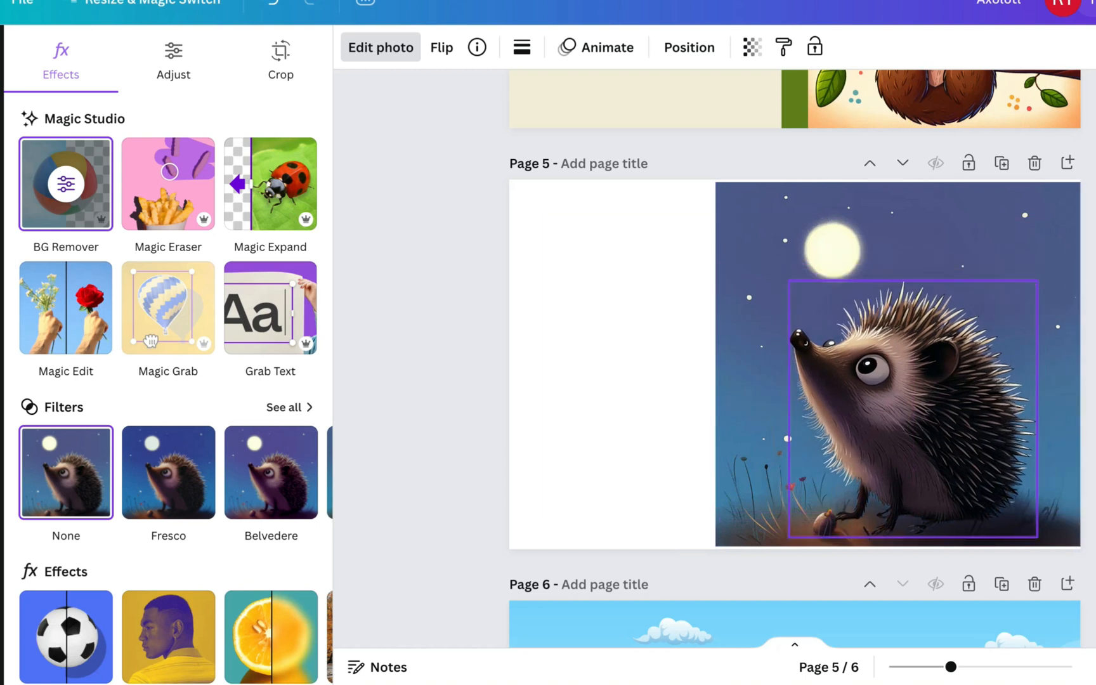
click(895, 392)
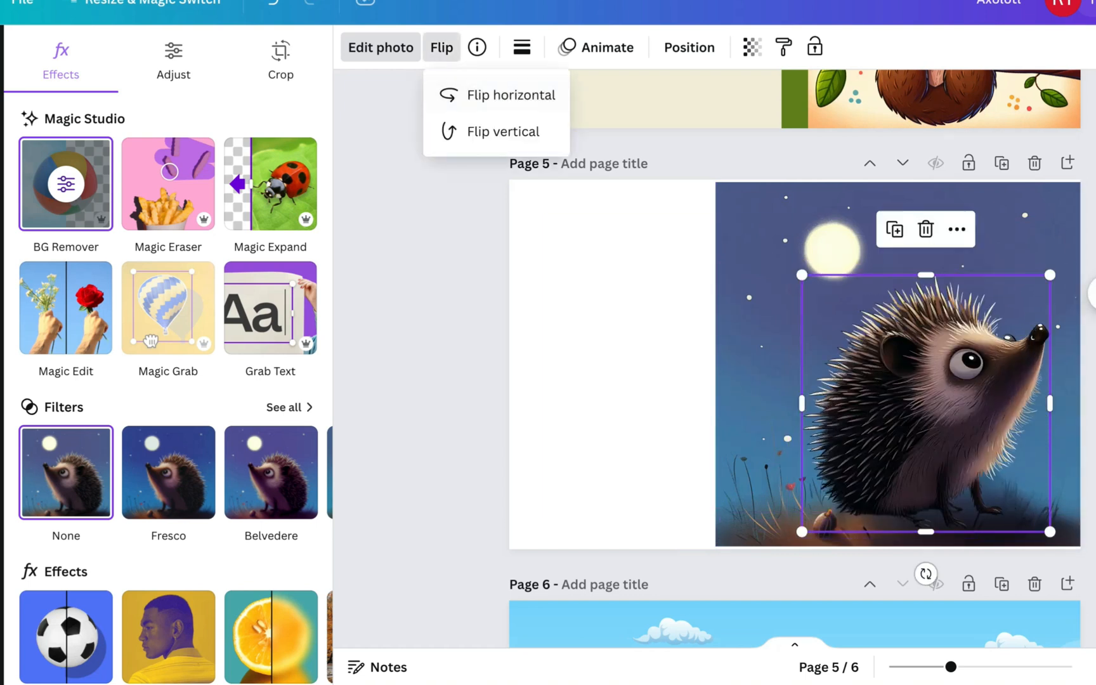
click(513, 94)
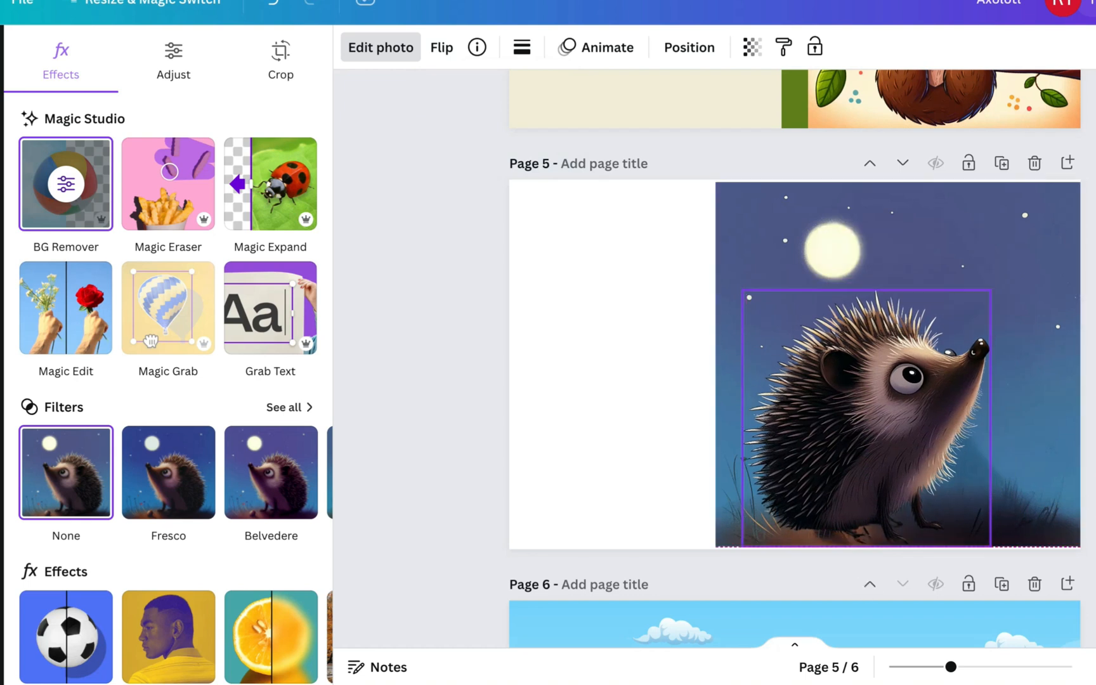
click(867, 419)
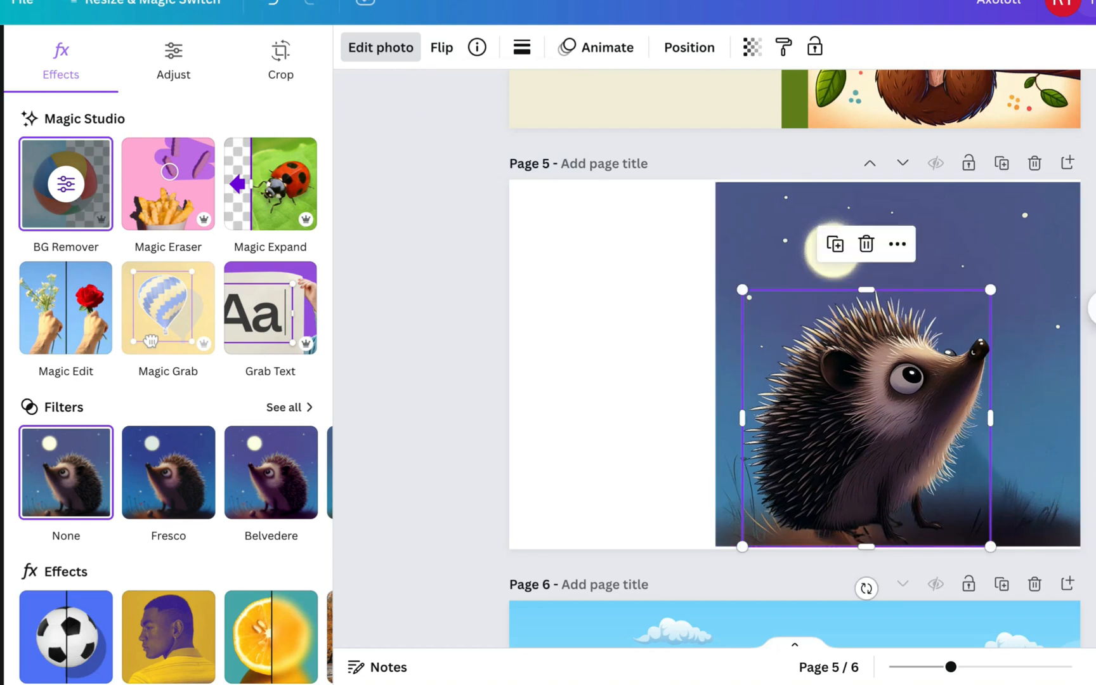
scroll(down, 3)
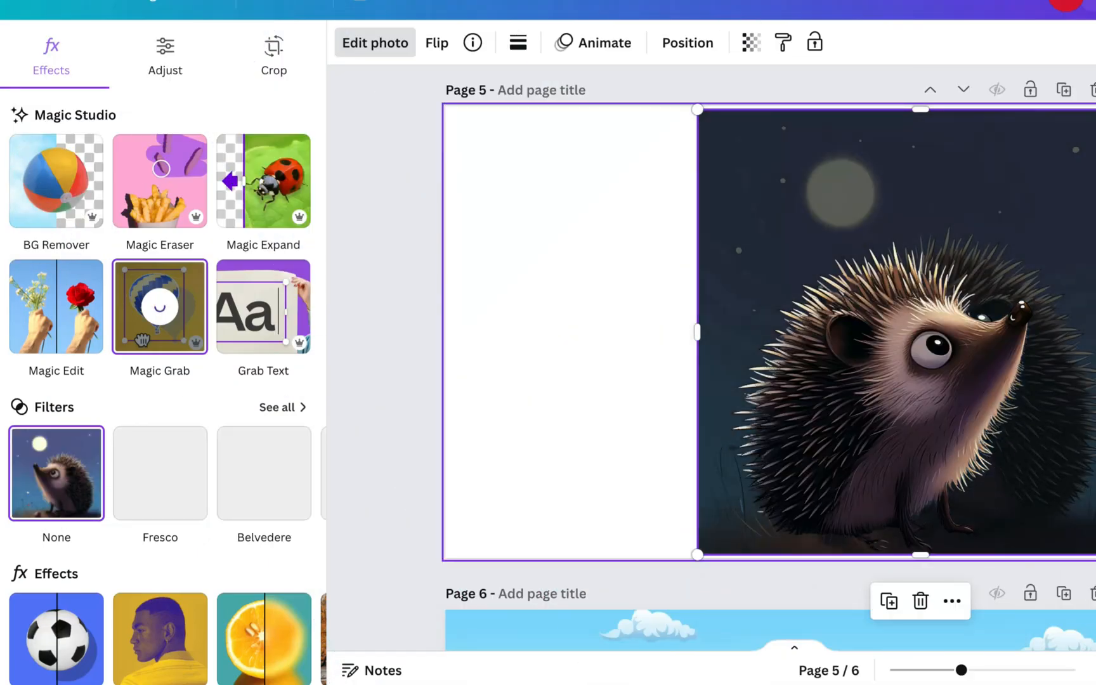
Magic Edit the page 5 moon into a glowing golden moon, applying the fourth result.
click(159, 307)
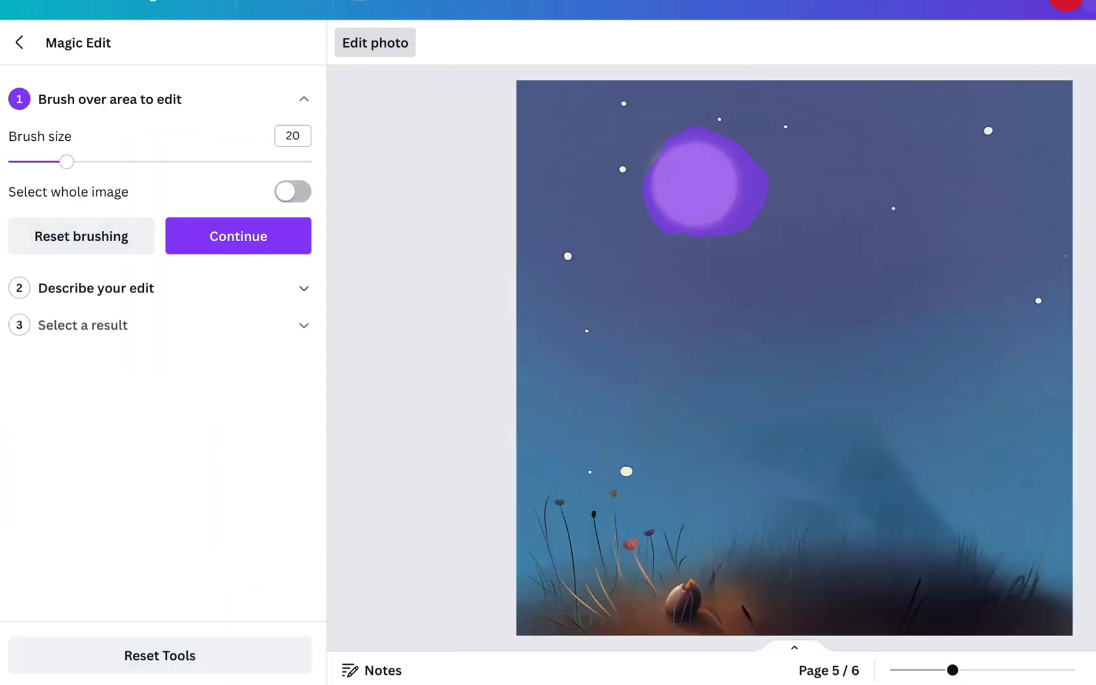
click(237, 235)
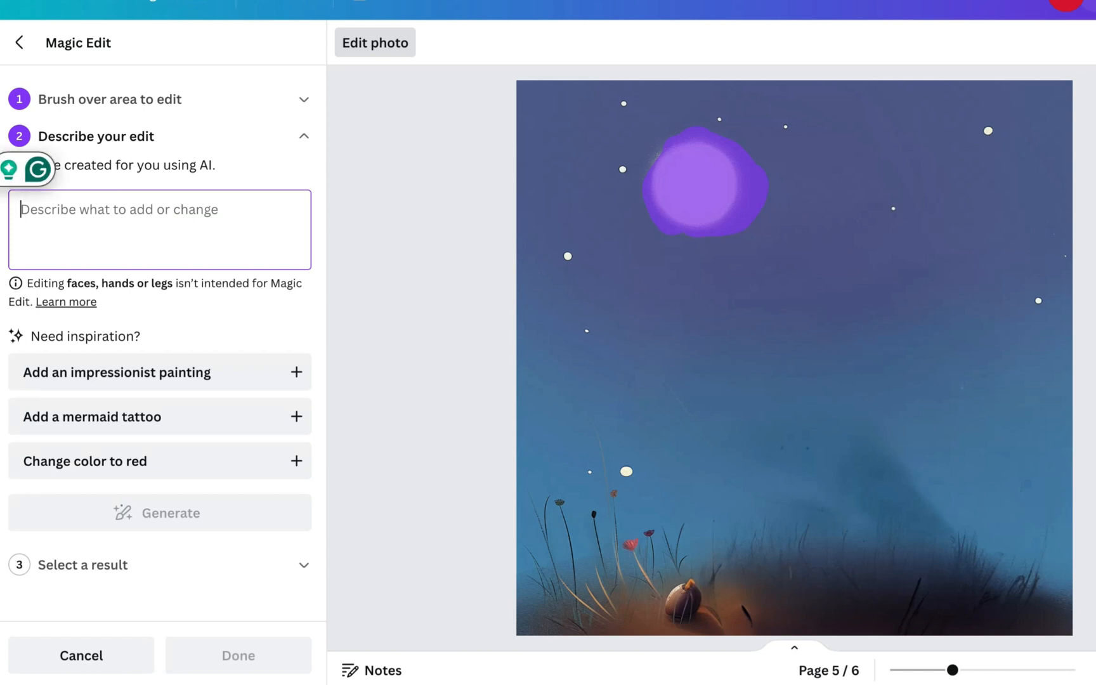
text(change the moon i)
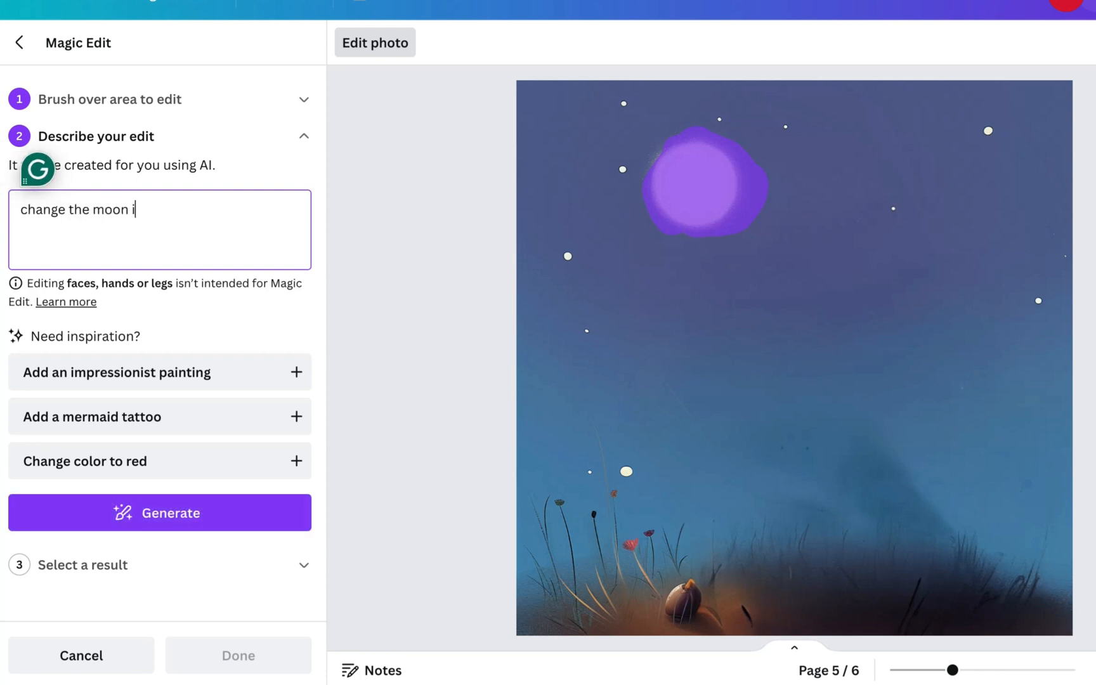
click(159, 512)
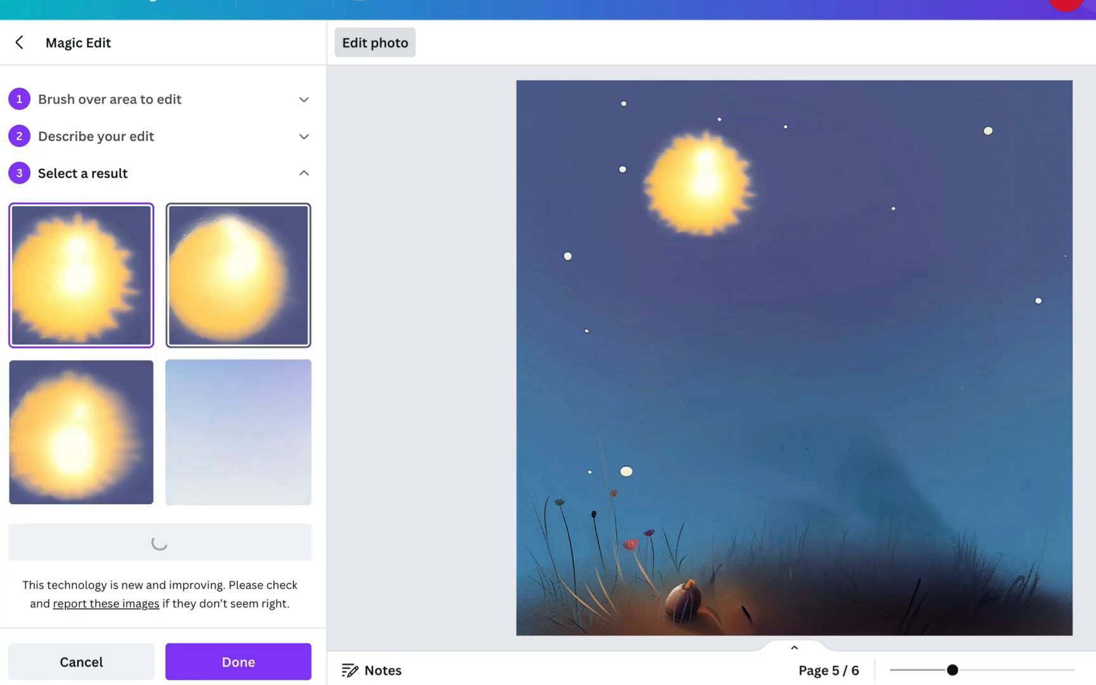
click(238, 275)
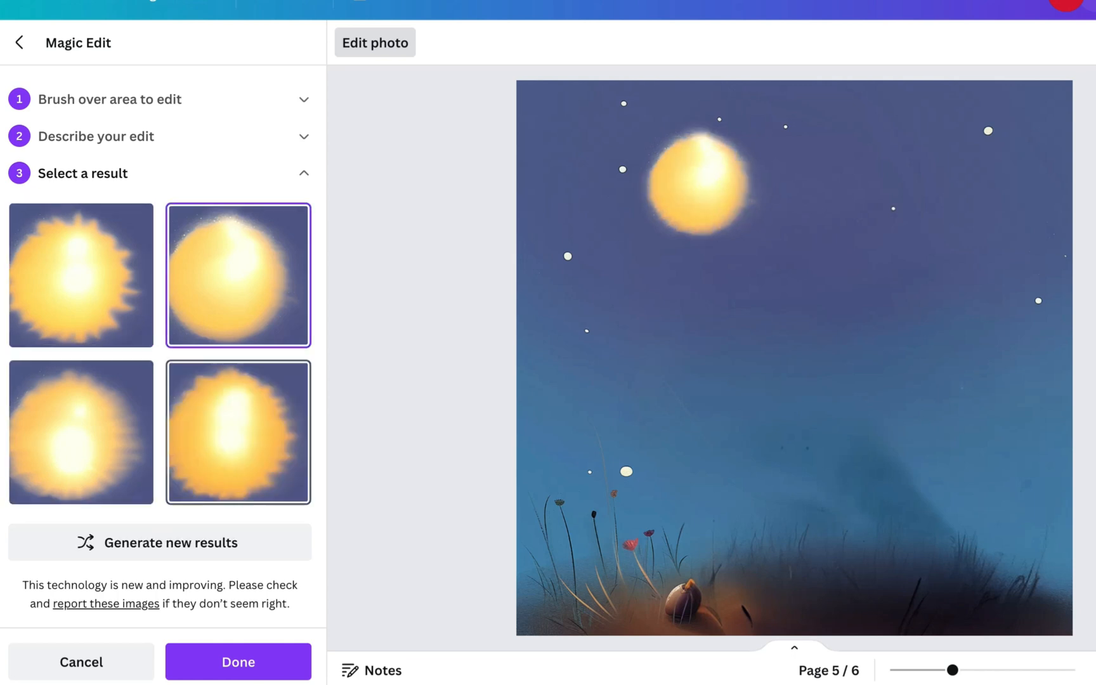
click(237, 431)
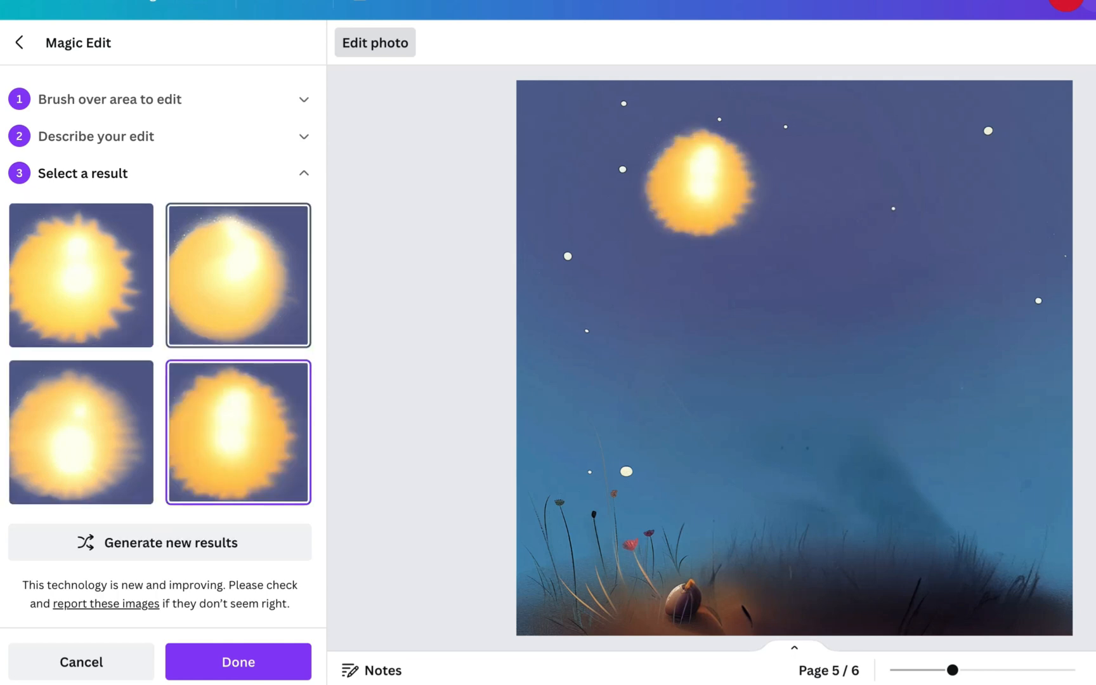
click(237, 662)
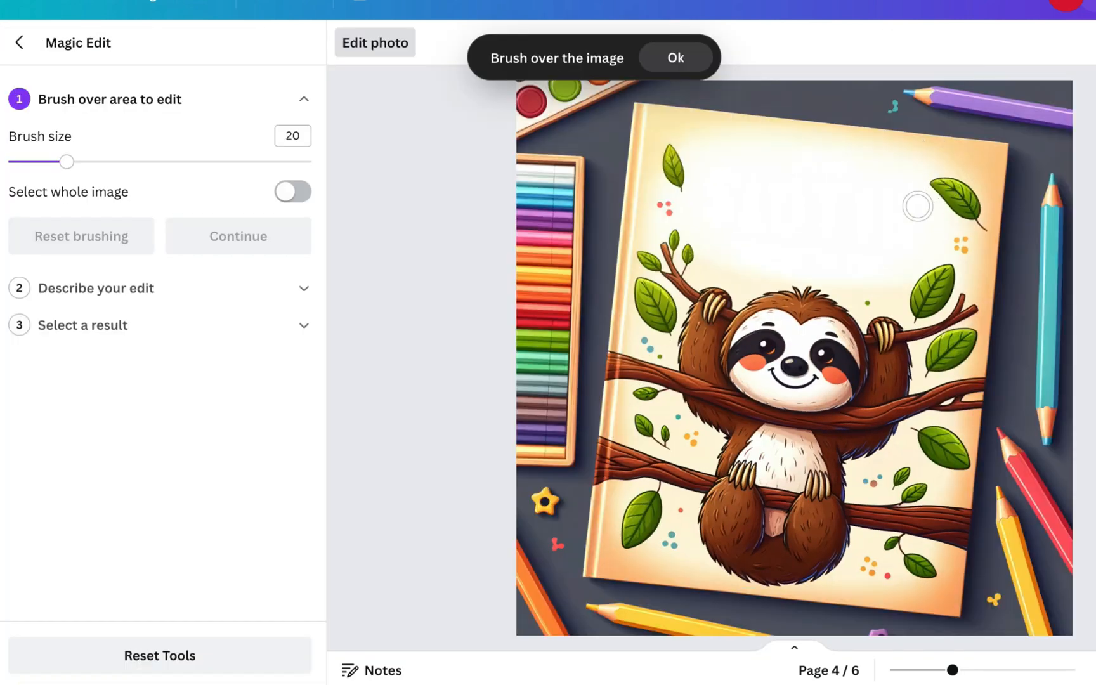
mouse_move(933, 182)
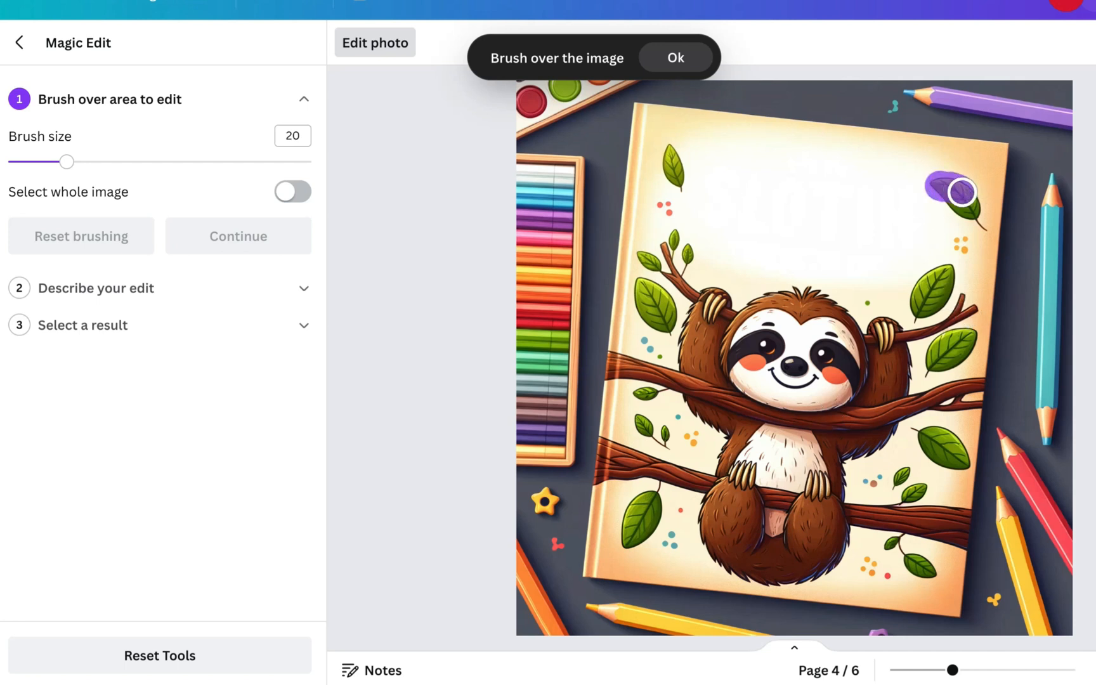
Mark the top-right corner of the page 4 cover and generate a butterfly there.
click(238, 235)
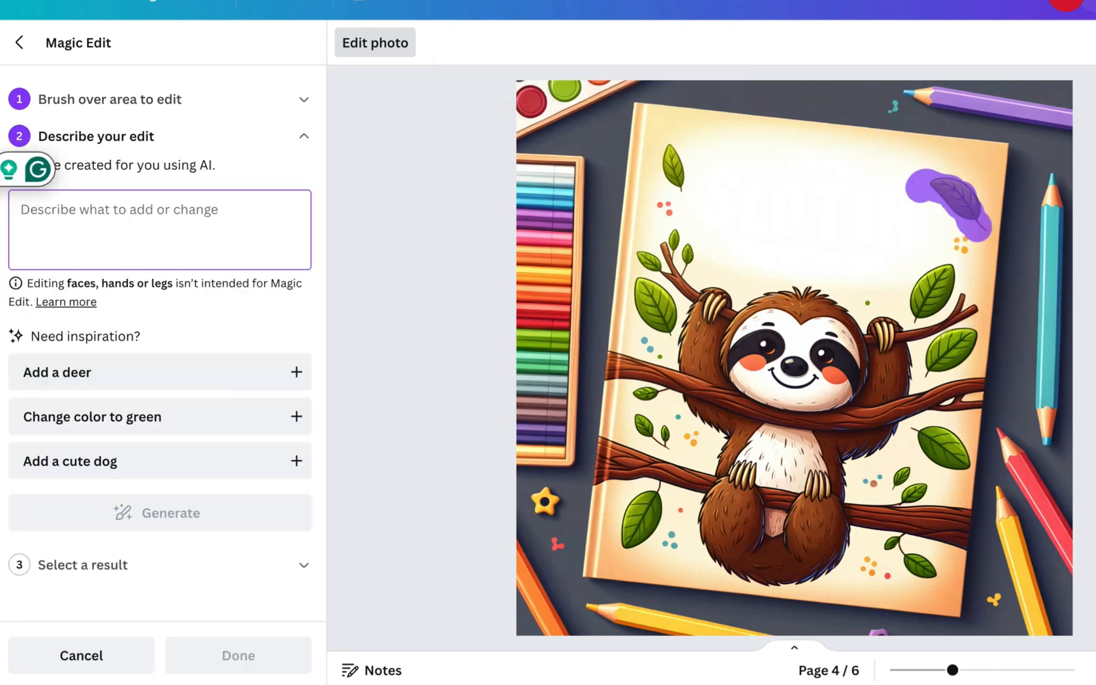
text(butterfl)
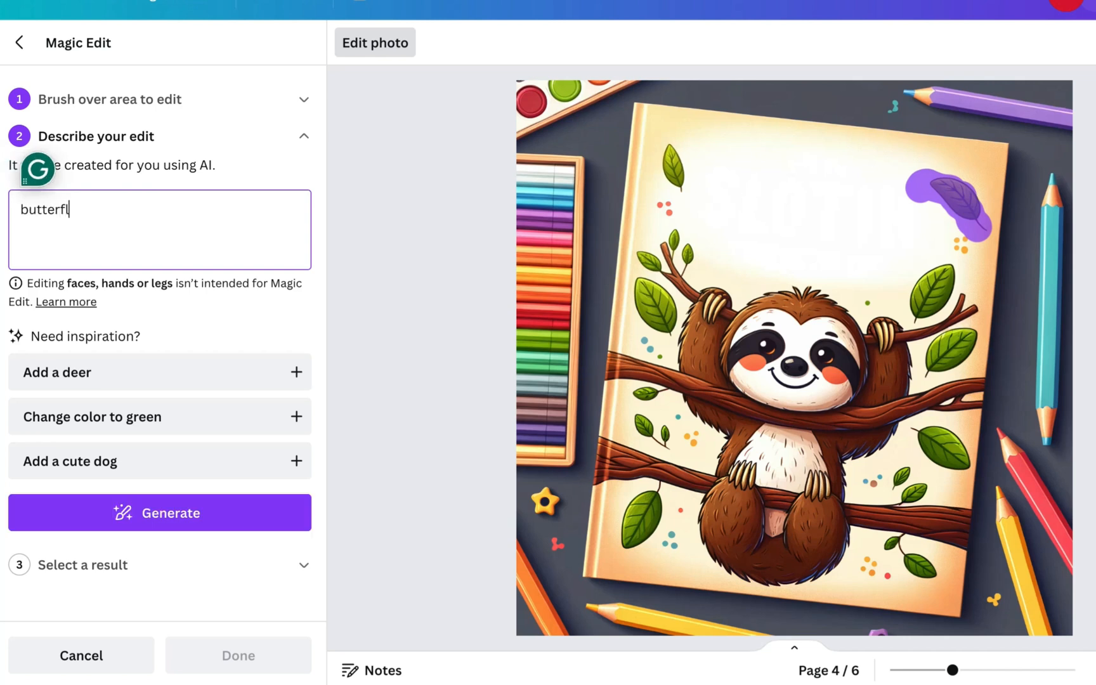
click(158, 512)
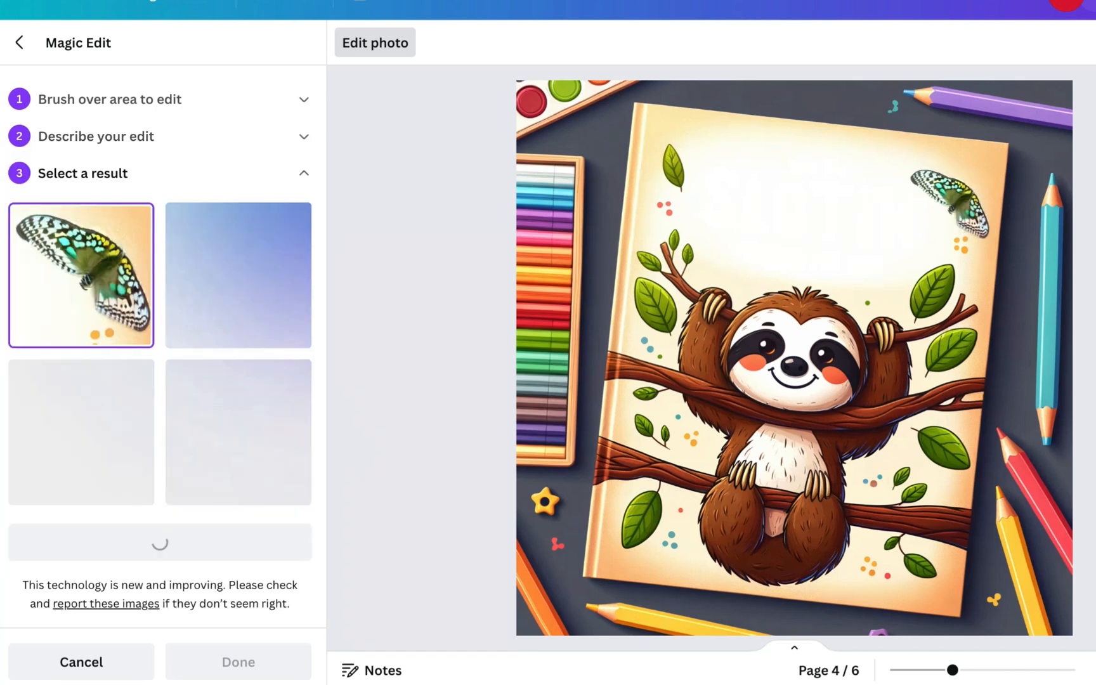